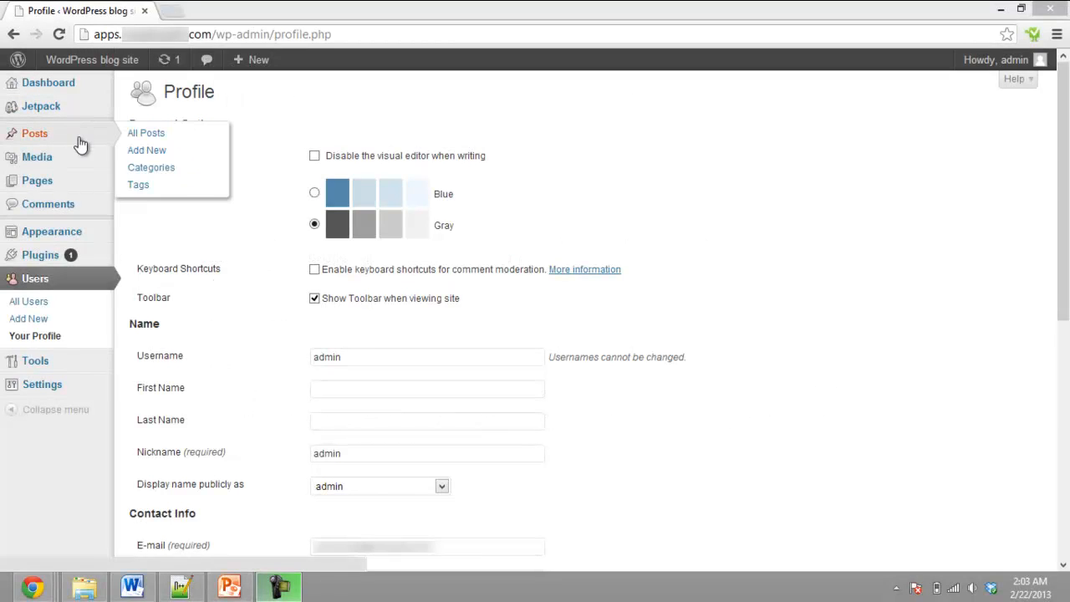
pyautogui.moveTo(50, 230)
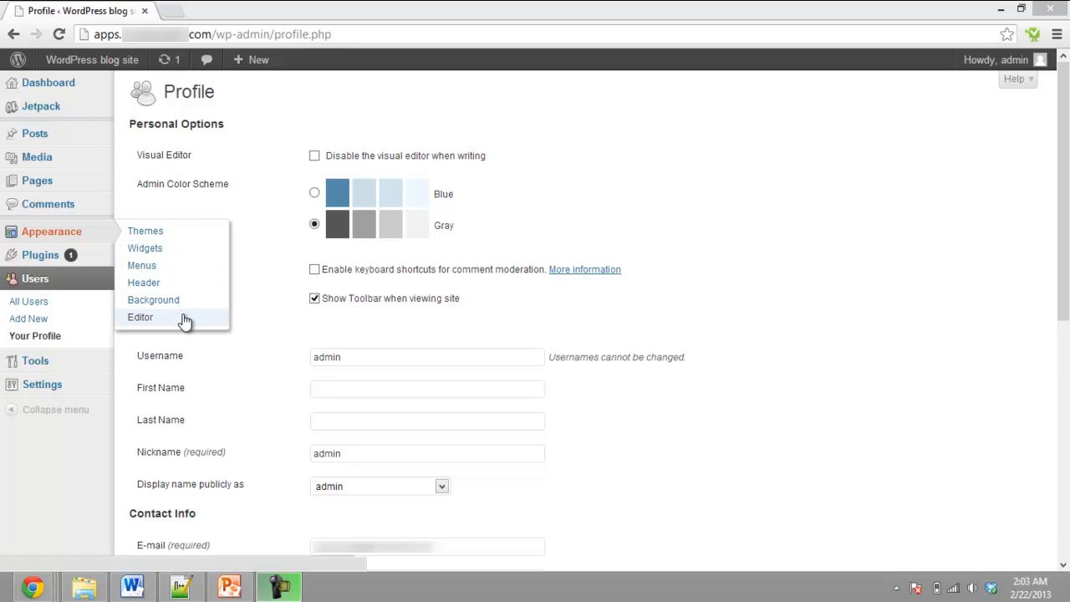
# - Go to the theme file editor from the Appearance menu
pyautogui.click(141, 318)
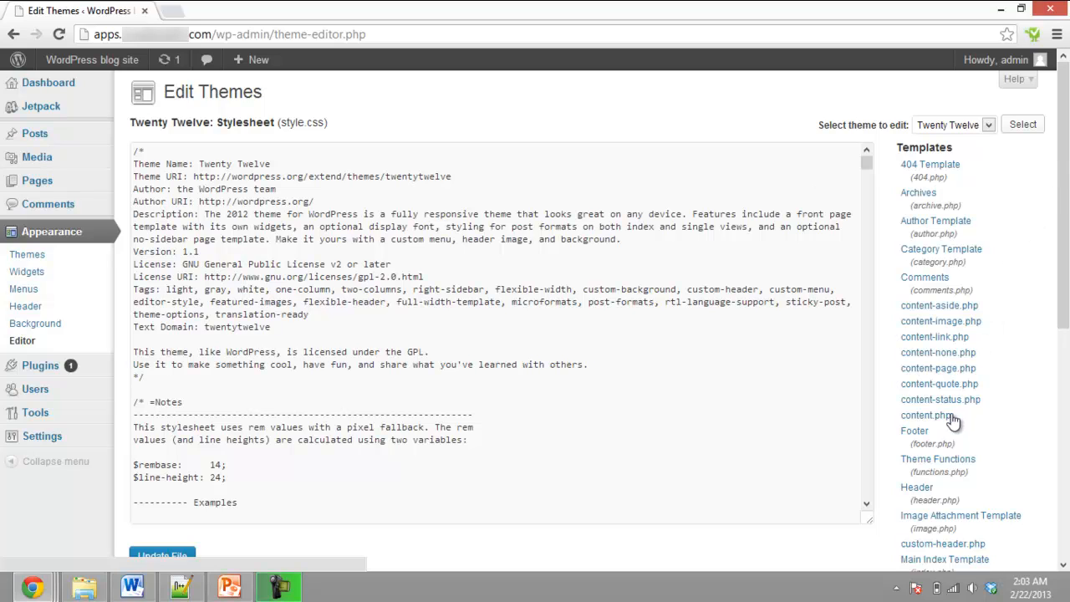
pyautogui.moveTo(936, 459)
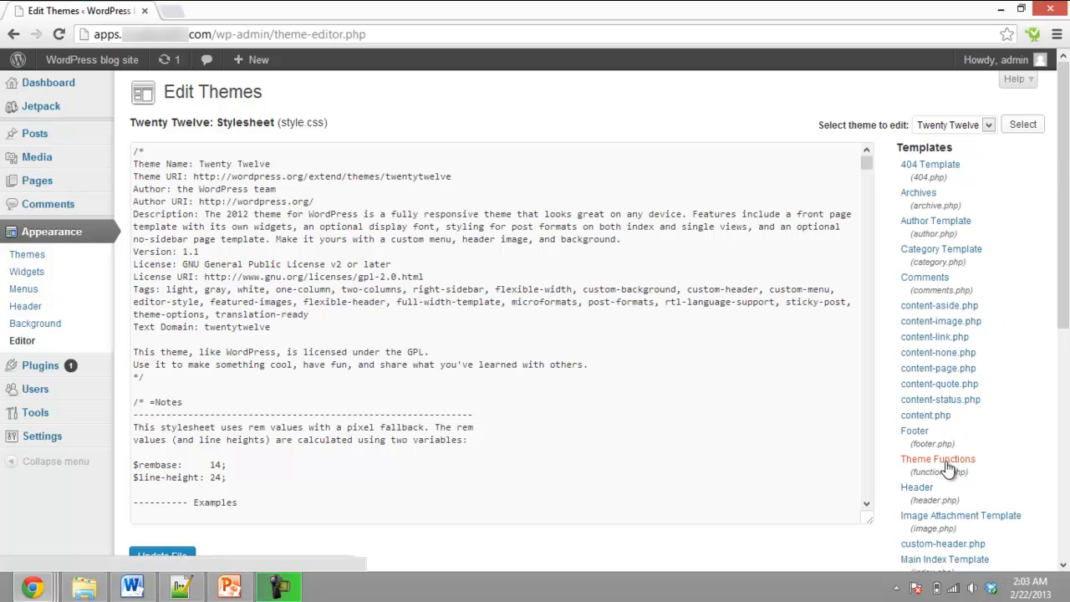
# - Load Theme Functions (functions.php) of Twenty Twelve in the editor
pyautogui.click(936, 458)
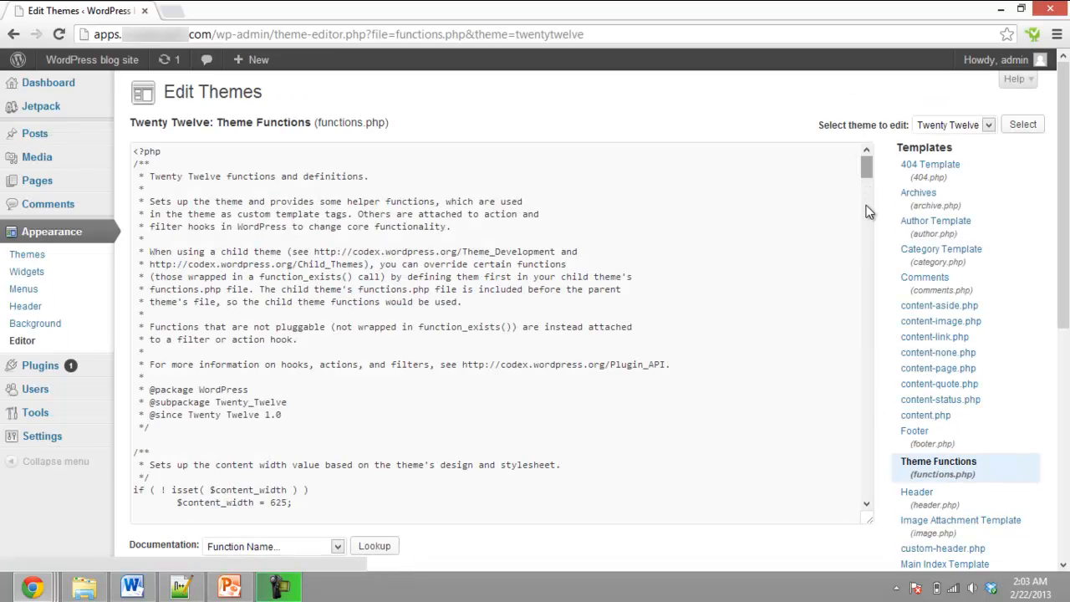
# - Update functions.php with the new_excerpt_length function returning 25 on the excerpt_length filter
pyautogui.scroll(-3)
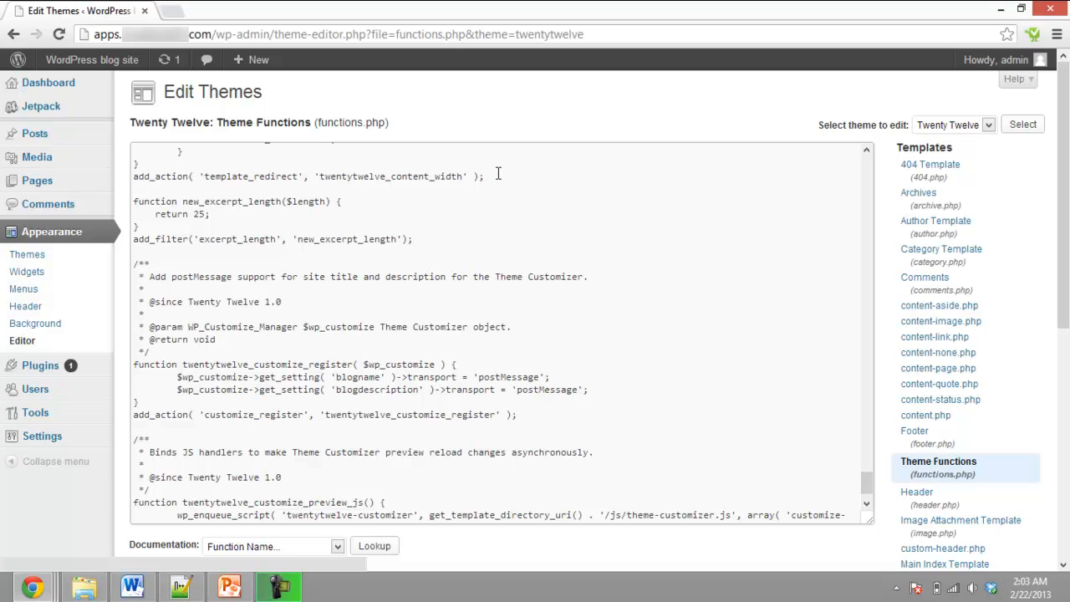
pyautogui.scroll(-3)
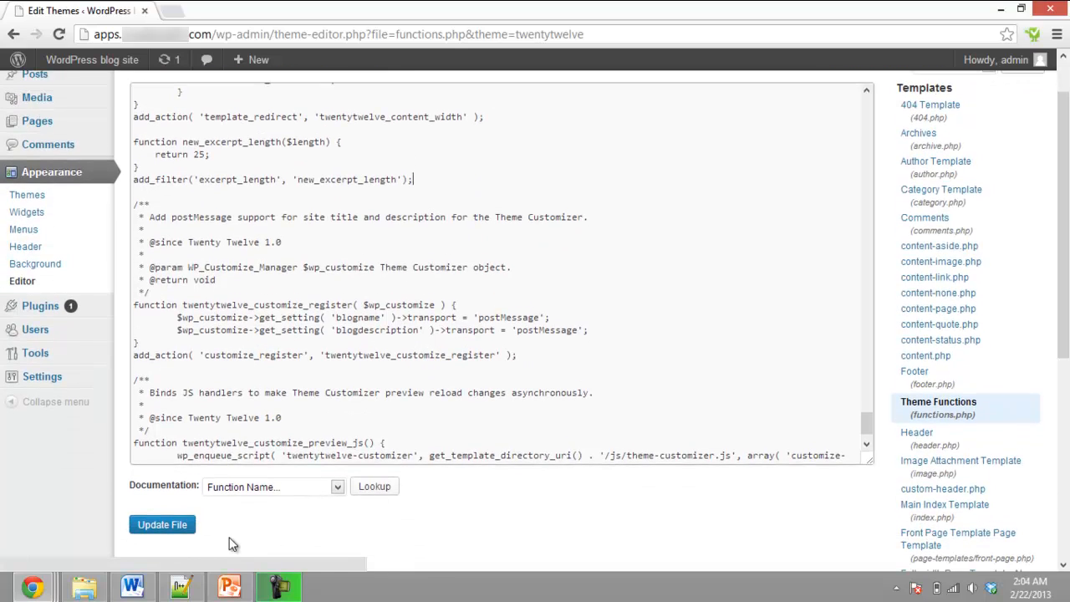
pyautogui.click(160, 525)
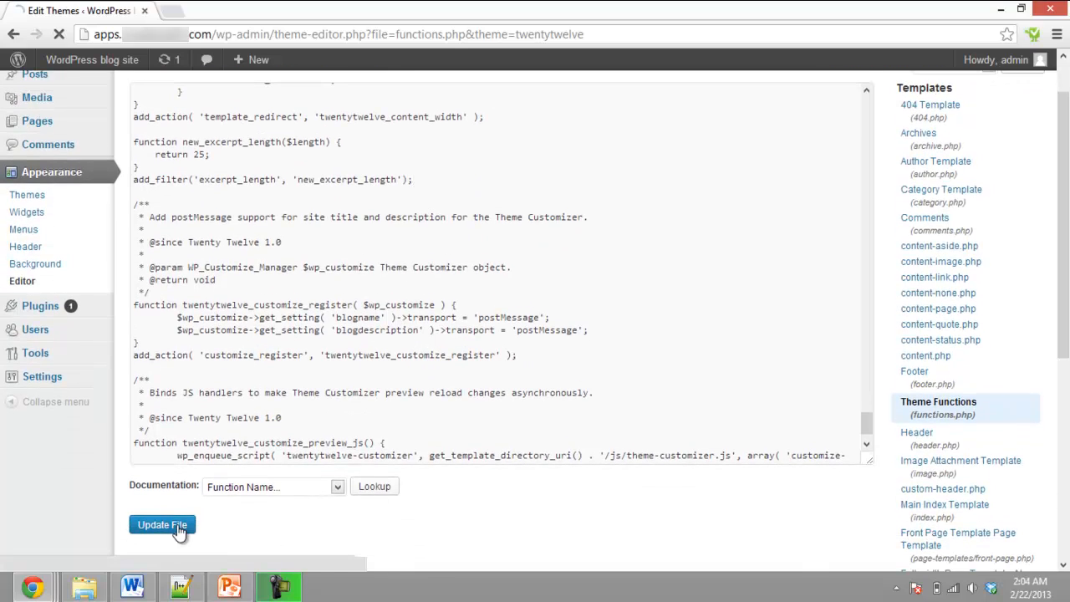